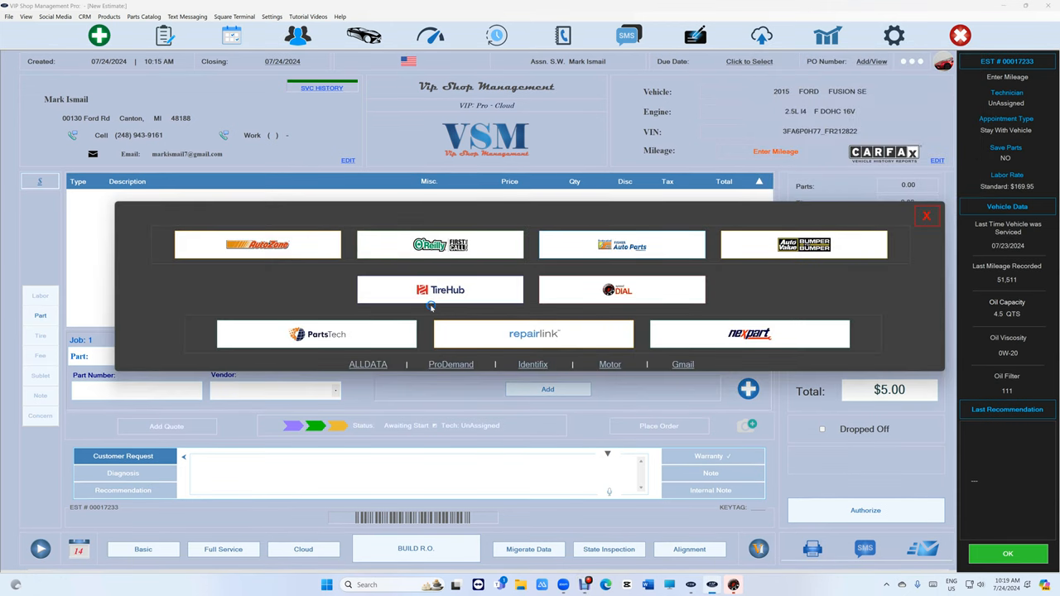
- Launch WORLDPAC speedDIAL from the repair order's parts supplier choices
click(928, 215)
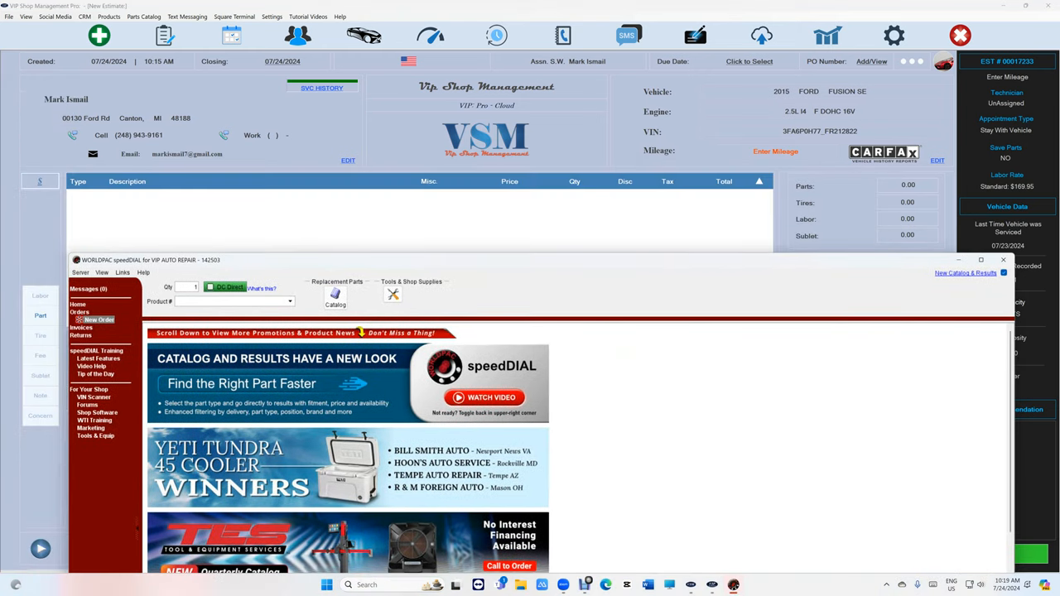
- List Brake Disc parts under Brakes in the catalog for the 2015 Ford Fusion SE
click(335, 297)
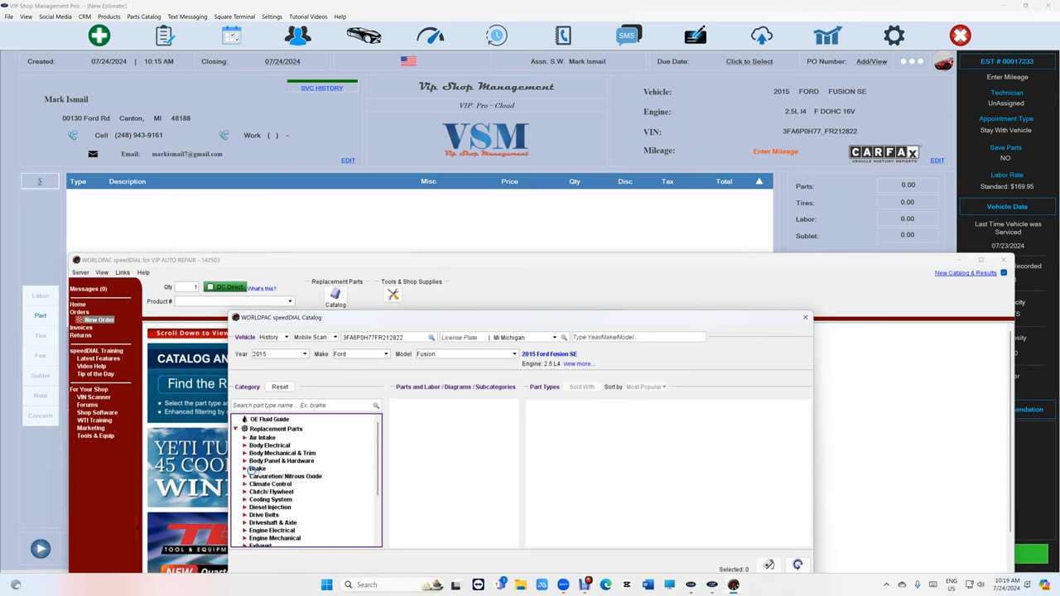
click(257, 467)
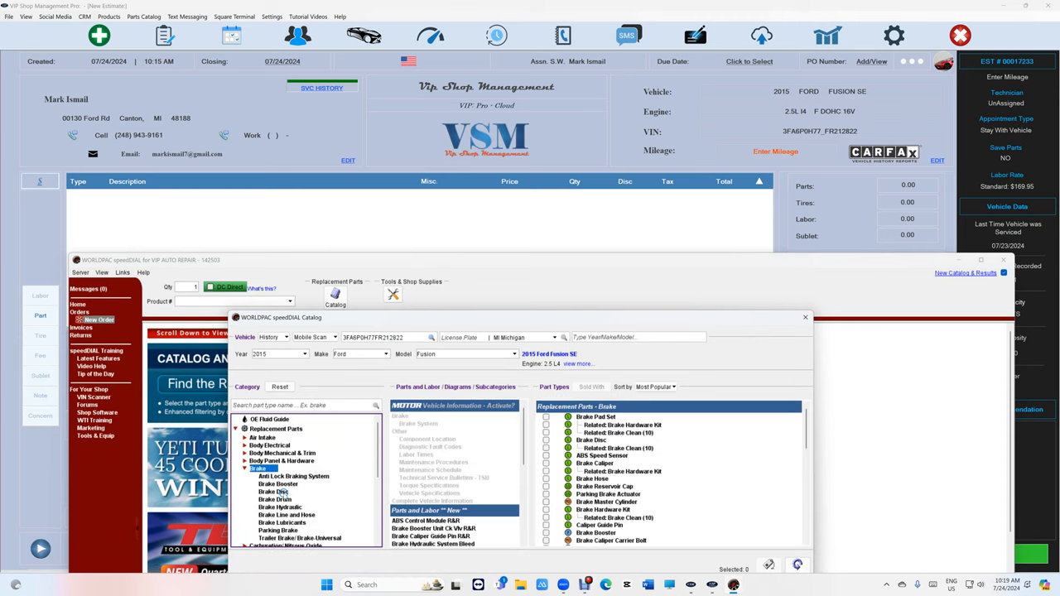
click(273, 490)
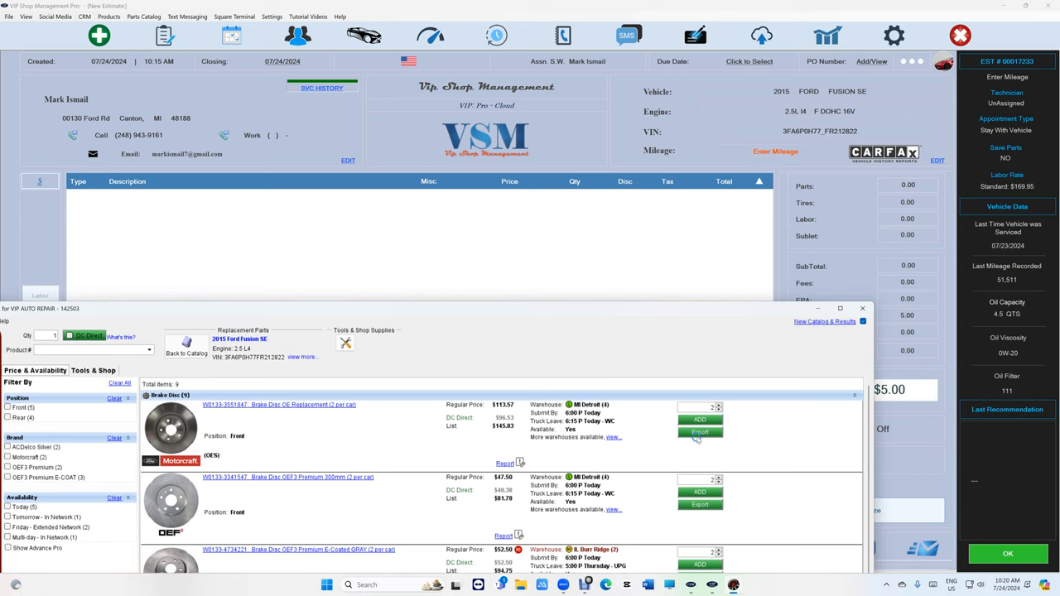
- Add the OE front brake disc to the VIP cart and send it to a SpeedDial order, viewed full size
click(699, 430)
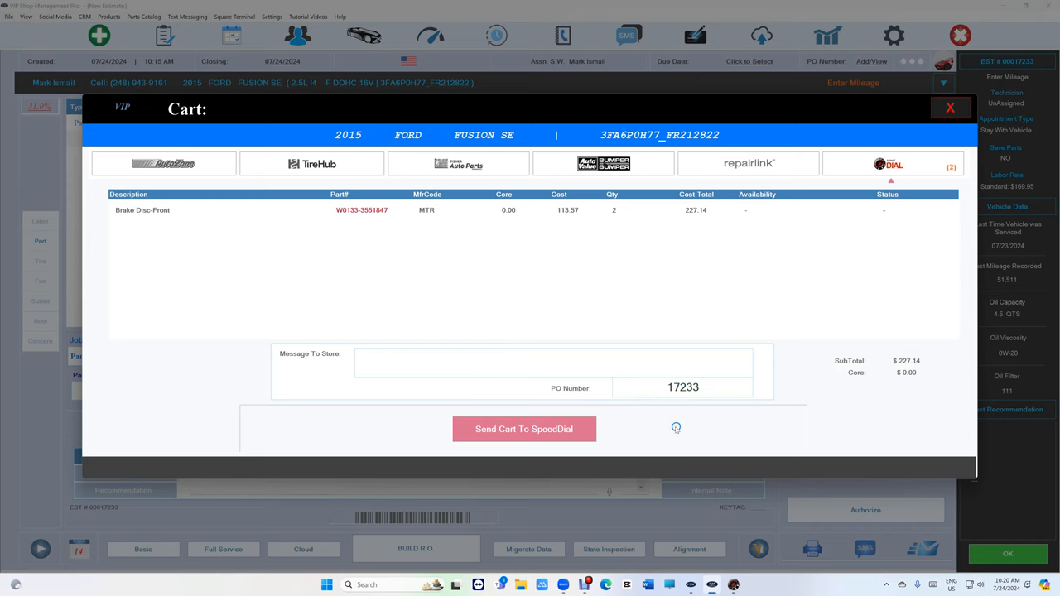
click(523, 427)
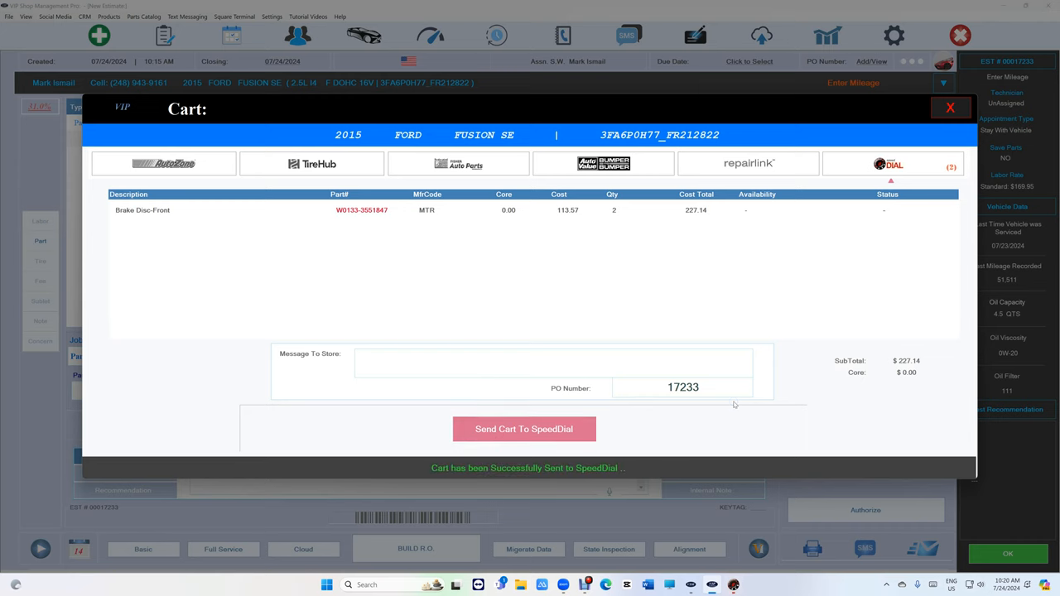
click(523, 429)
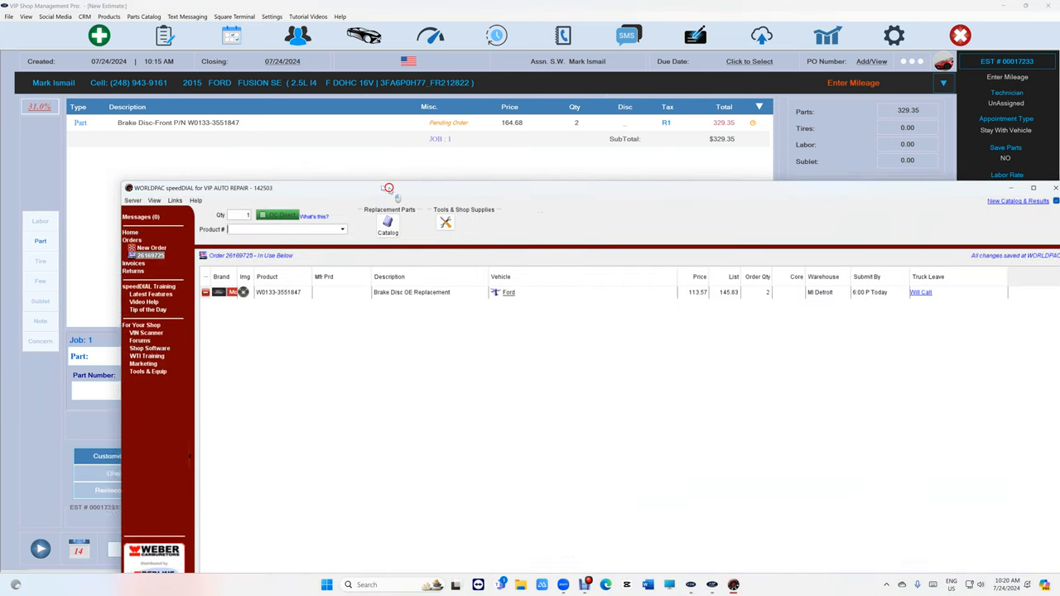
click(1034, 187)
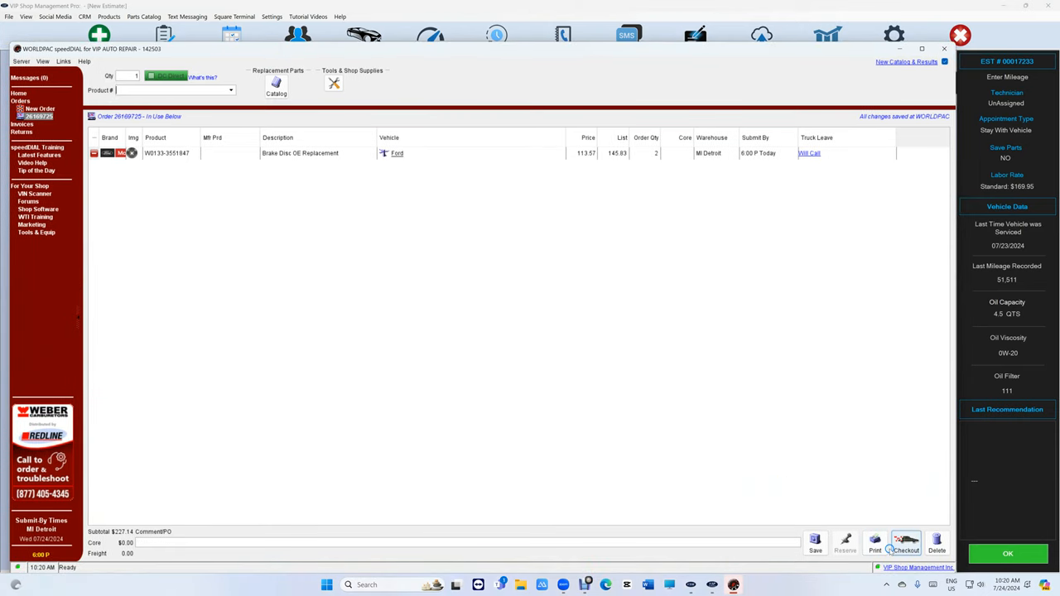